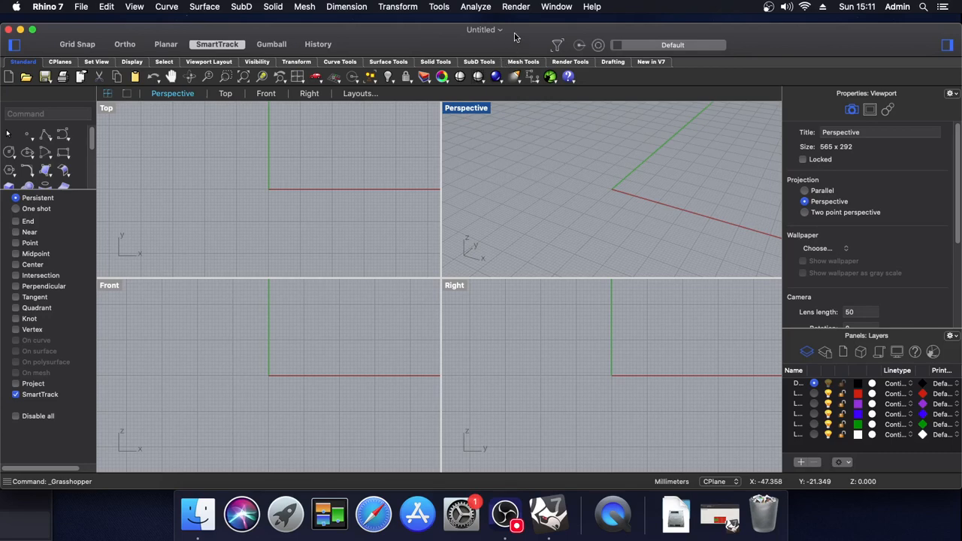
mouse_move(549, 515)
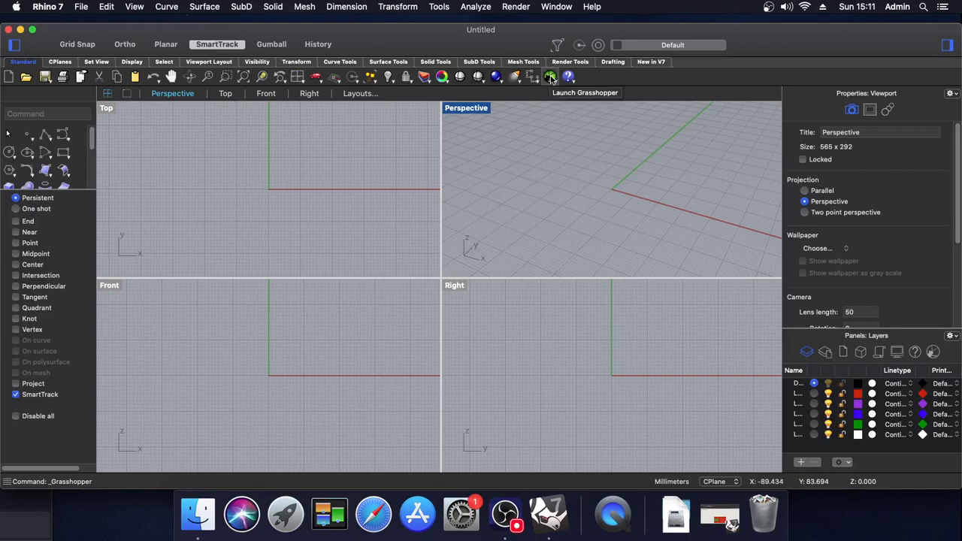
Launch Grasshopper from Rhino 7 and bring up its File menu for Special Folders.
left_click(550, 77)
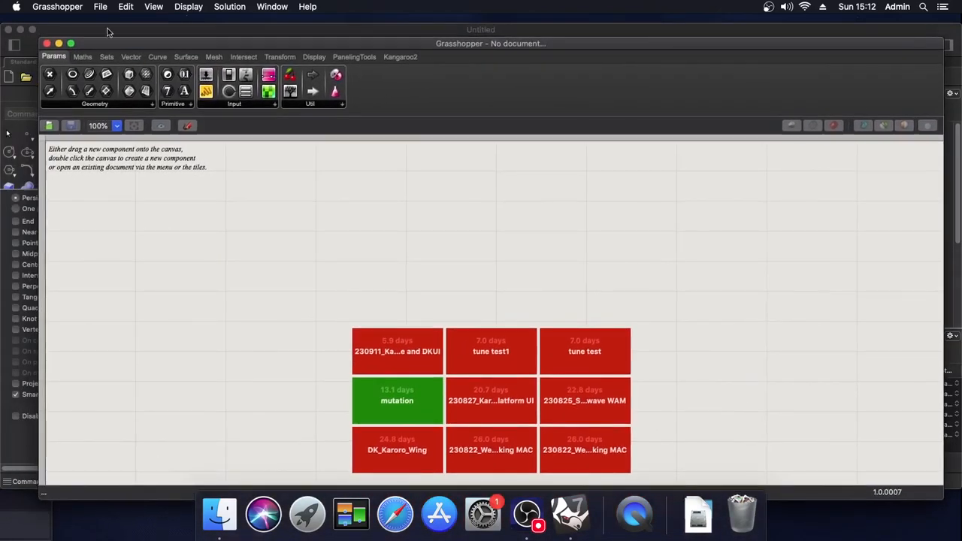
left_click(100, 7)
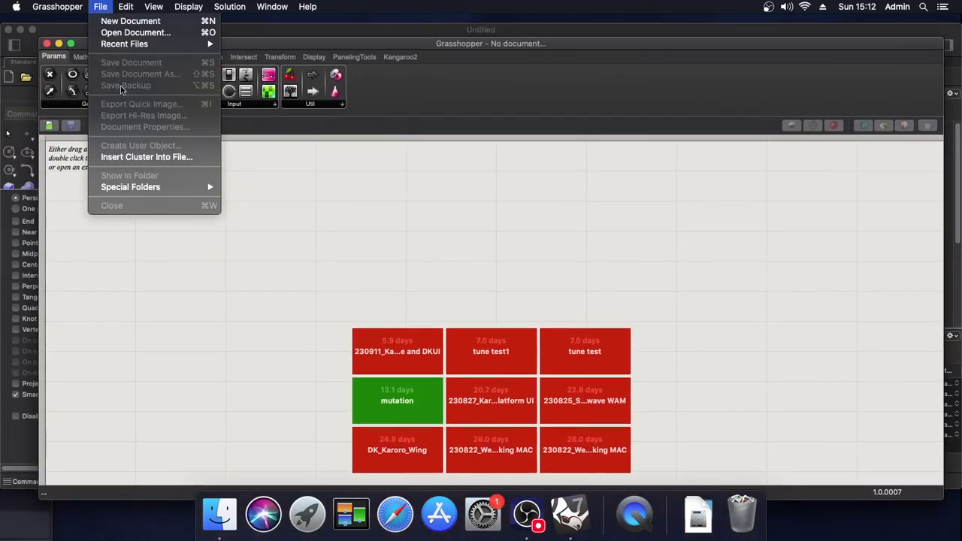
mouse_move(130, 186)
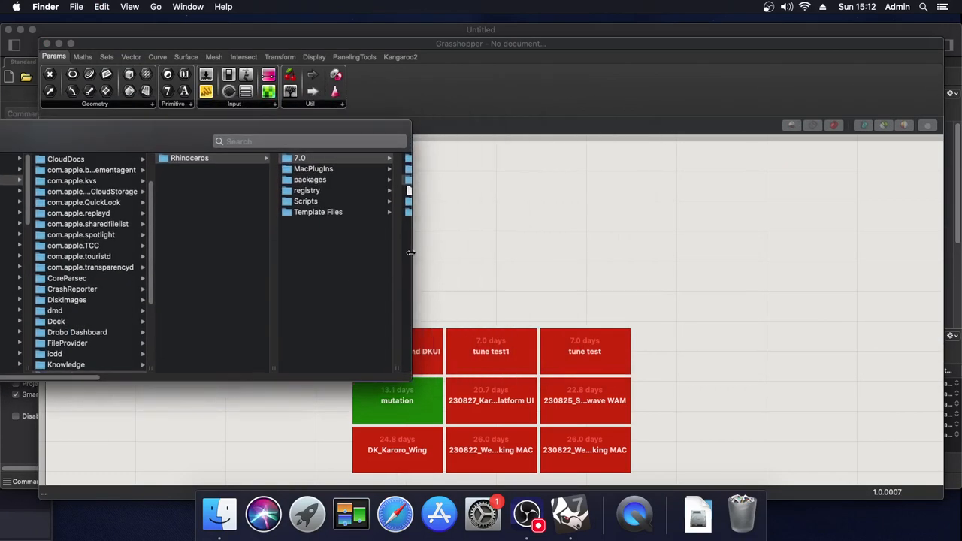
Browse Finder to 7.0 > MacPlugIns > Plug-ins > Grasshopper > Libraries and widen the window.
left_click(431, 180)
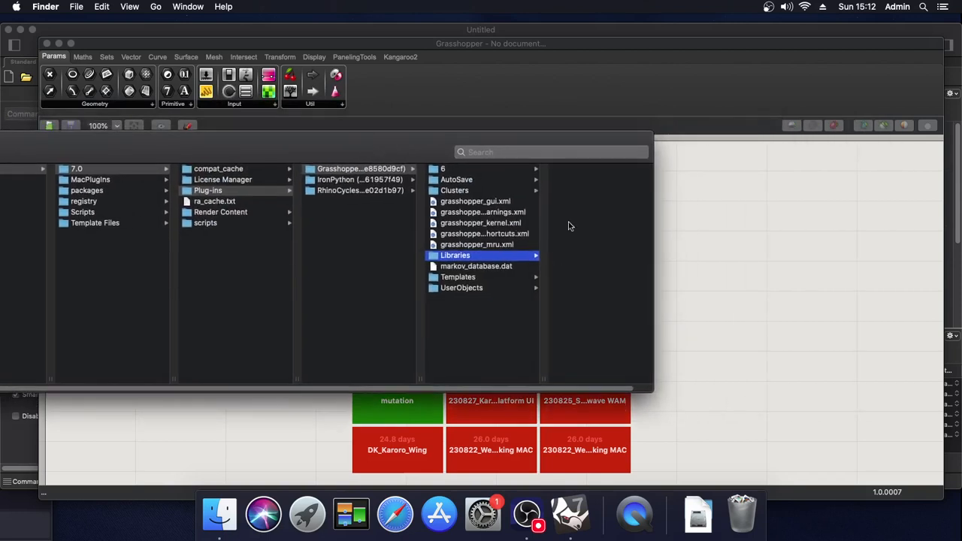
left_click_drag(652, 263, 674, 246)
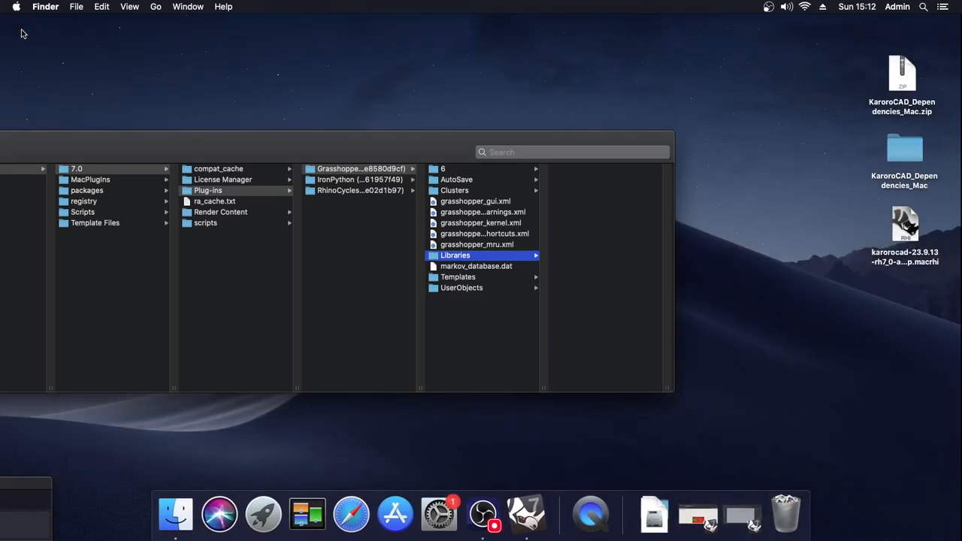
mouse_move(888, 216)
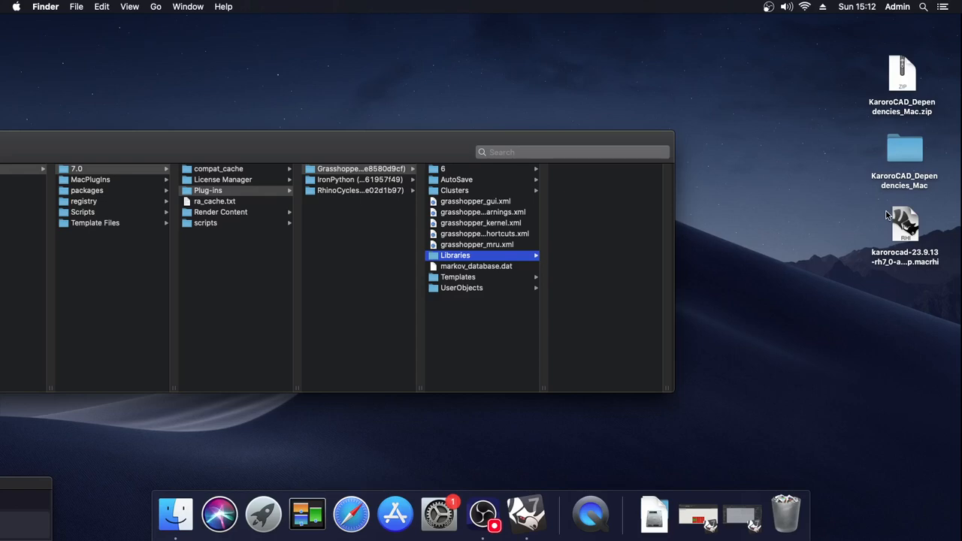
mouse_move(875, 74)
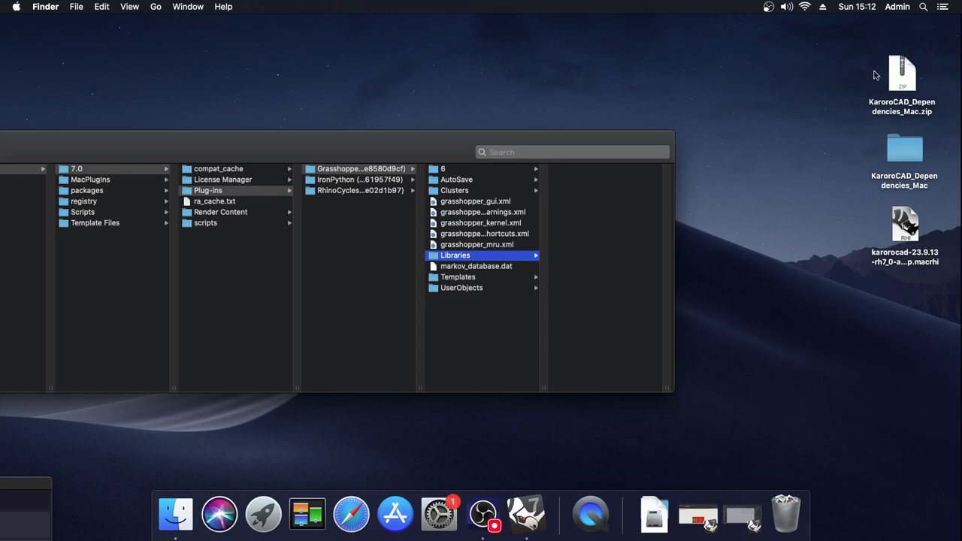
mouse_move(923, 125)
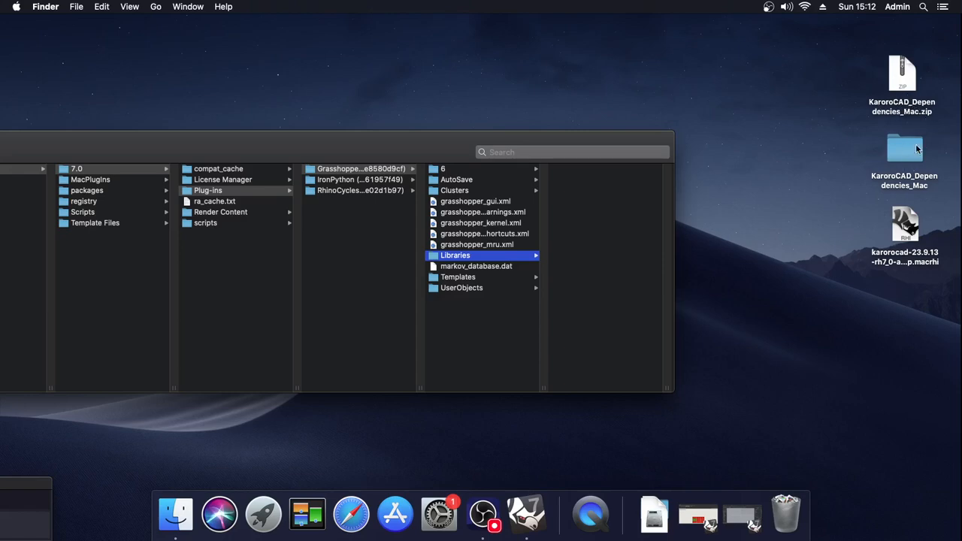
Open the KaroroCAD_Dependencies_Mac desktop folder, review its .gha files, then close the window.
left_click(904, 148)
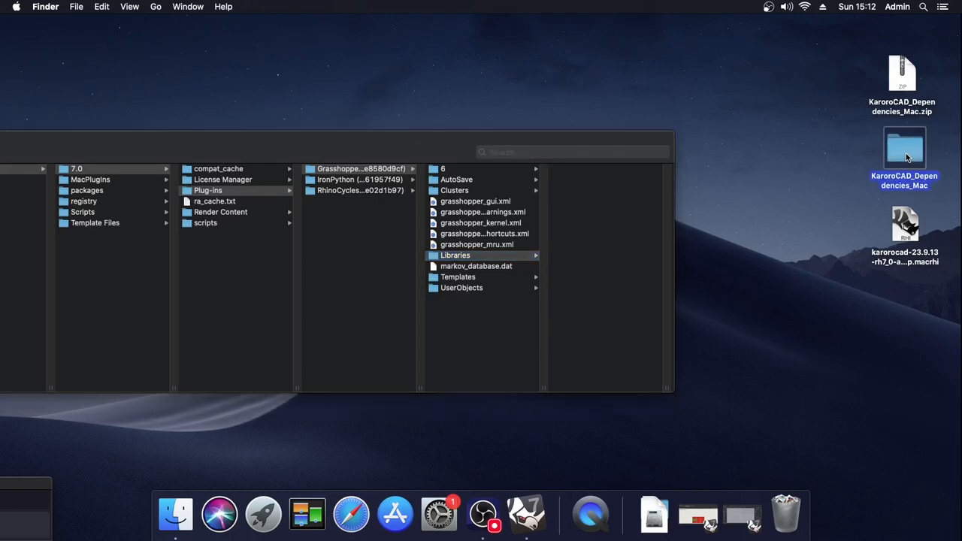
double_click(905, 148)
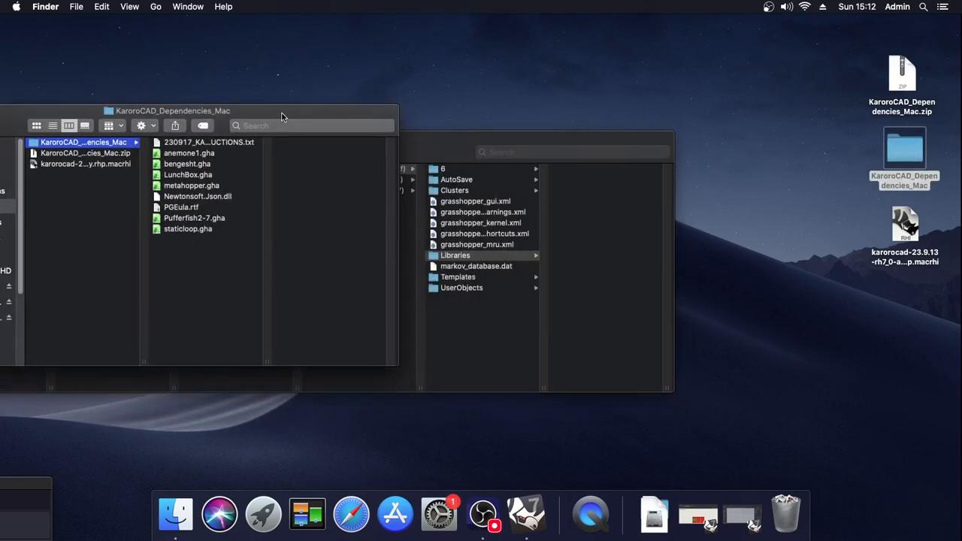
mouse_move(187, 174)
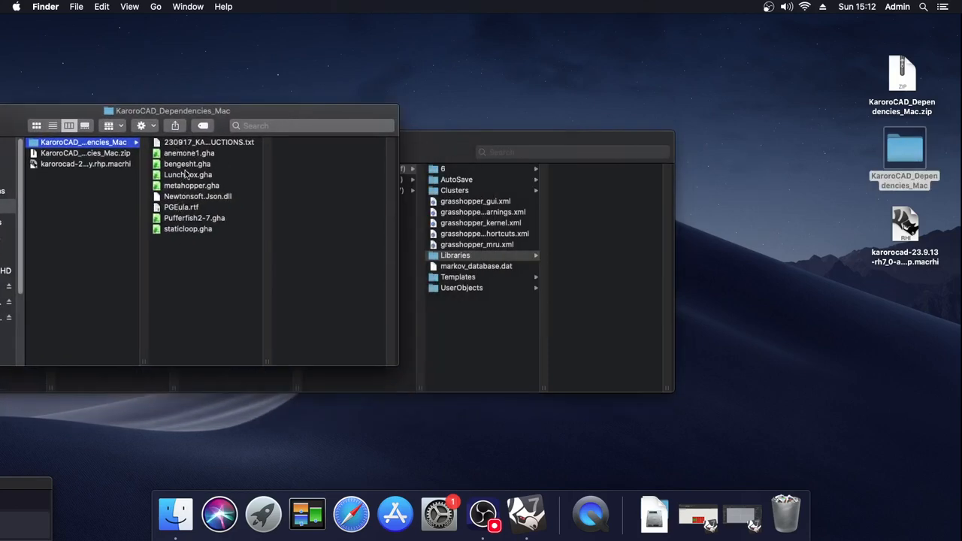
left_click(209, 142)
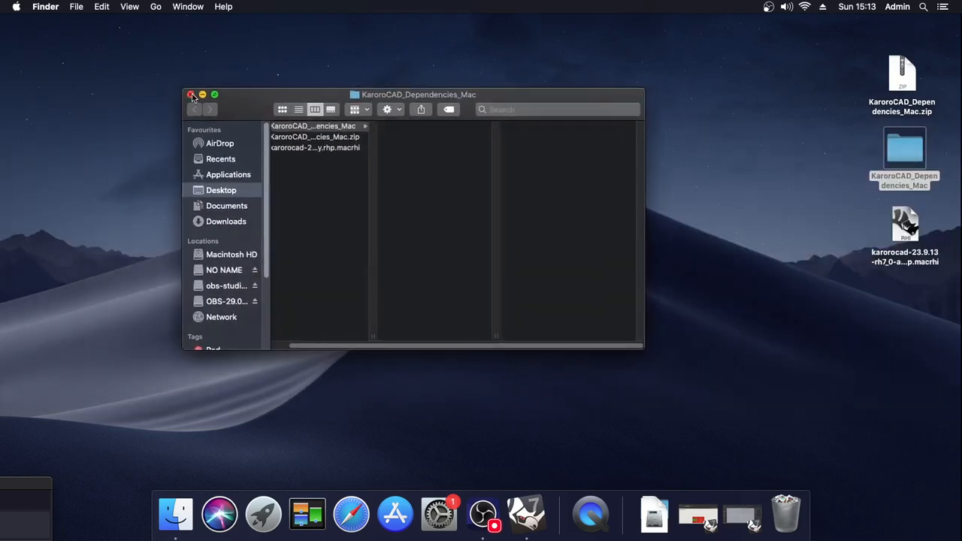
left_click(191, 94)
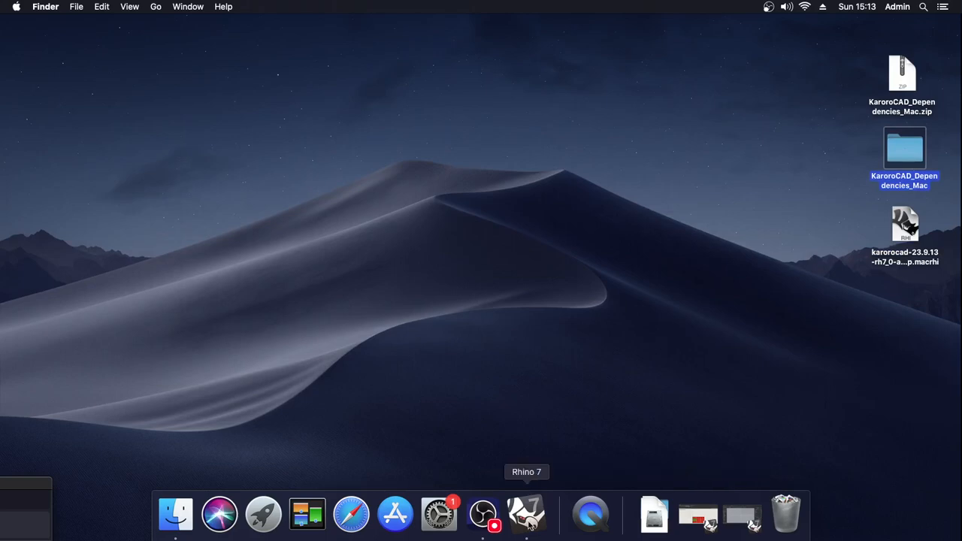
Quit Rhinoceros via the Rhino 7 menu and relaunch it from the Dock.
left_click(526, 513)
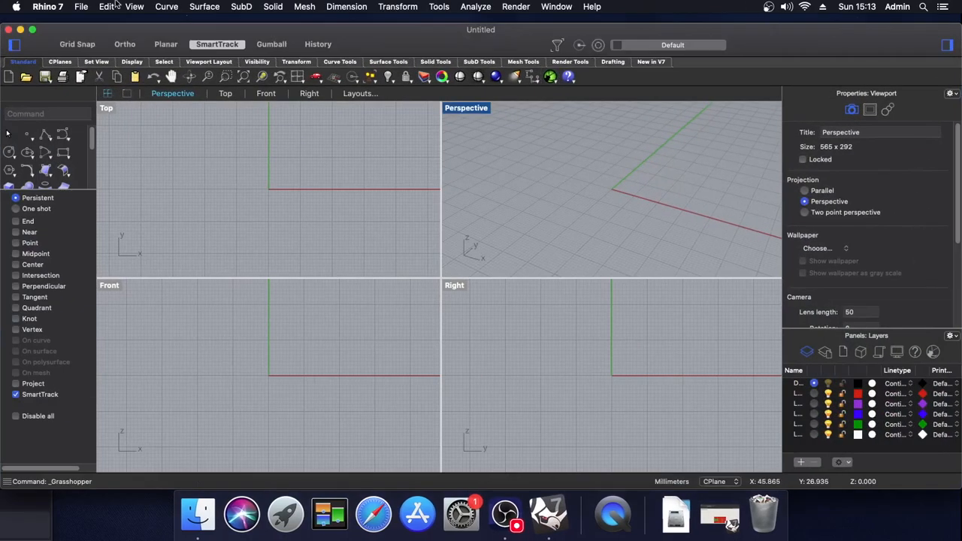
left_click(47, 7)
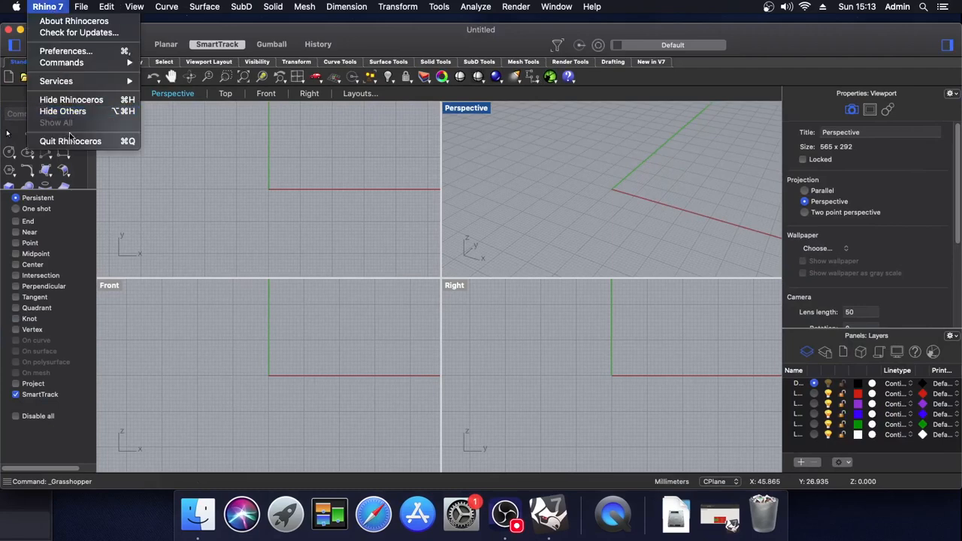
mouse_move(70, 141)
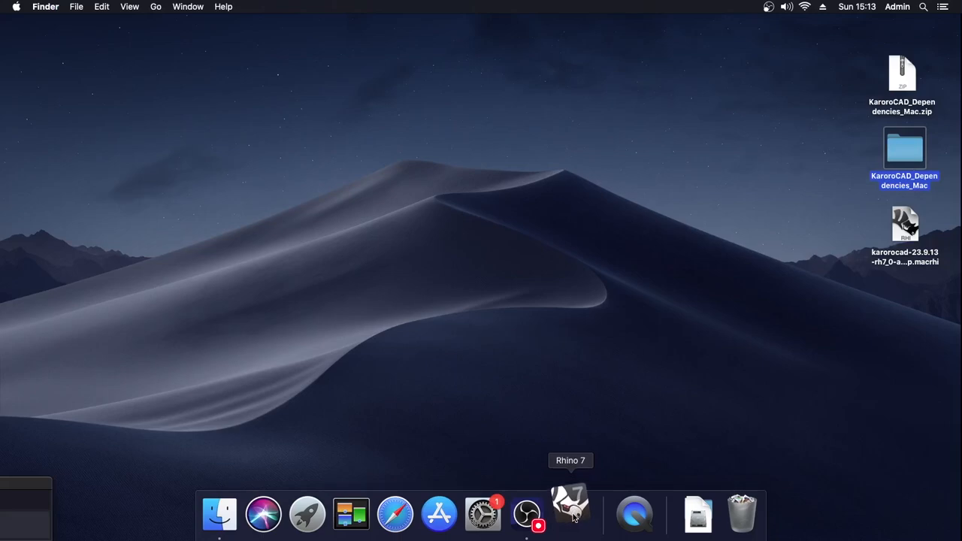
left_click(571, 514)
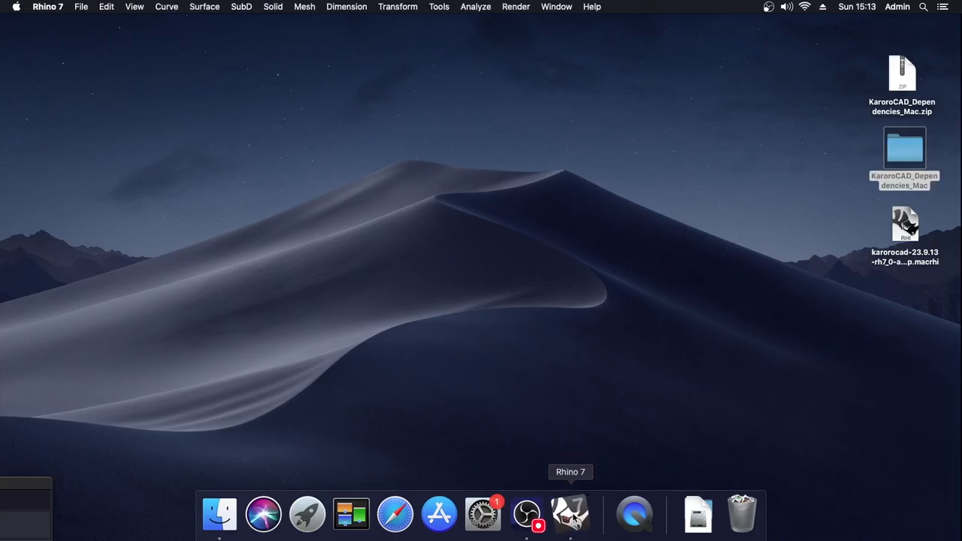
left_click(570, 513)
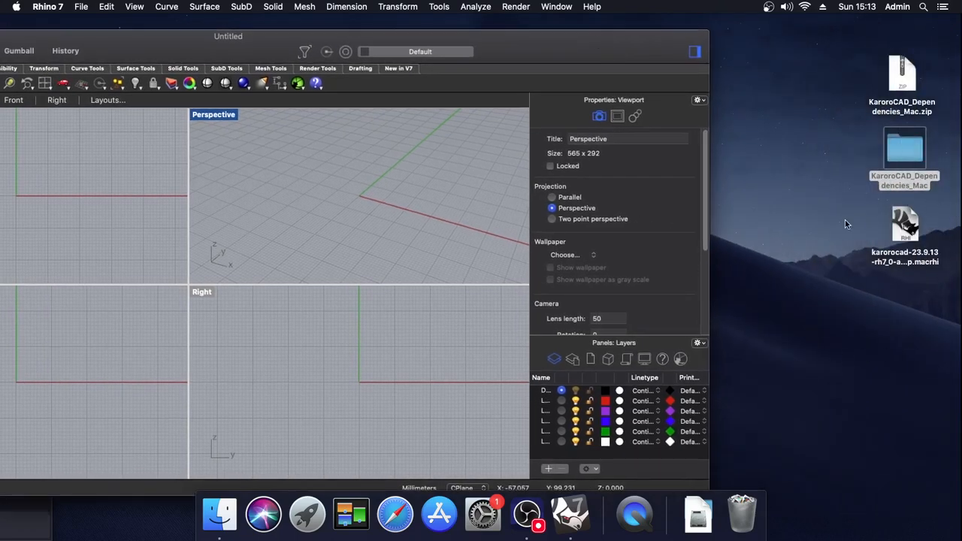
mouse_move(931, 284)
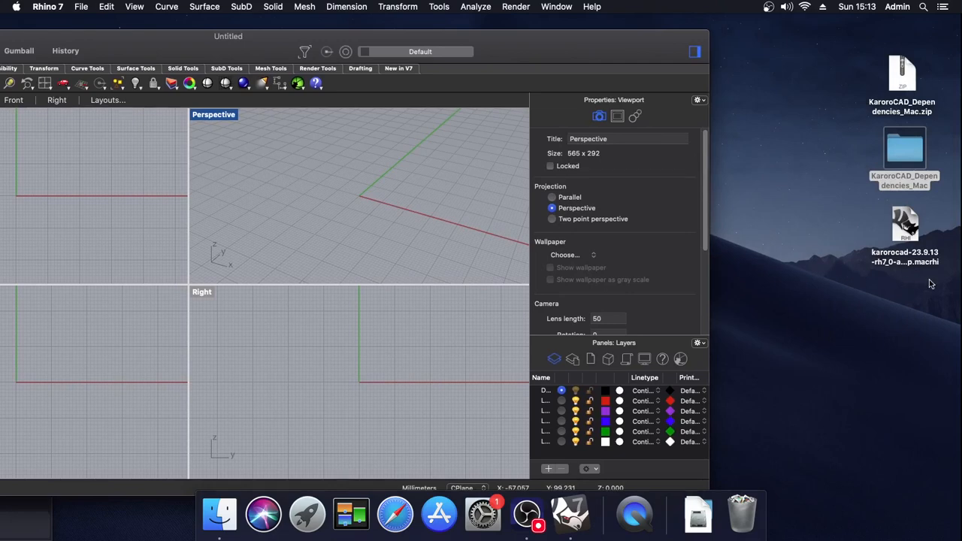
mouse_move(918, 275)
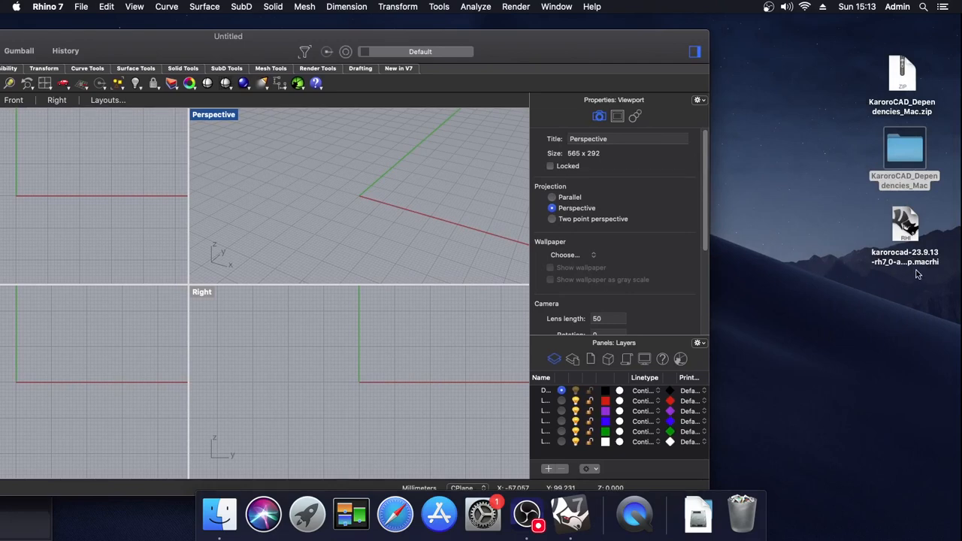
mouse_move(931, 271)
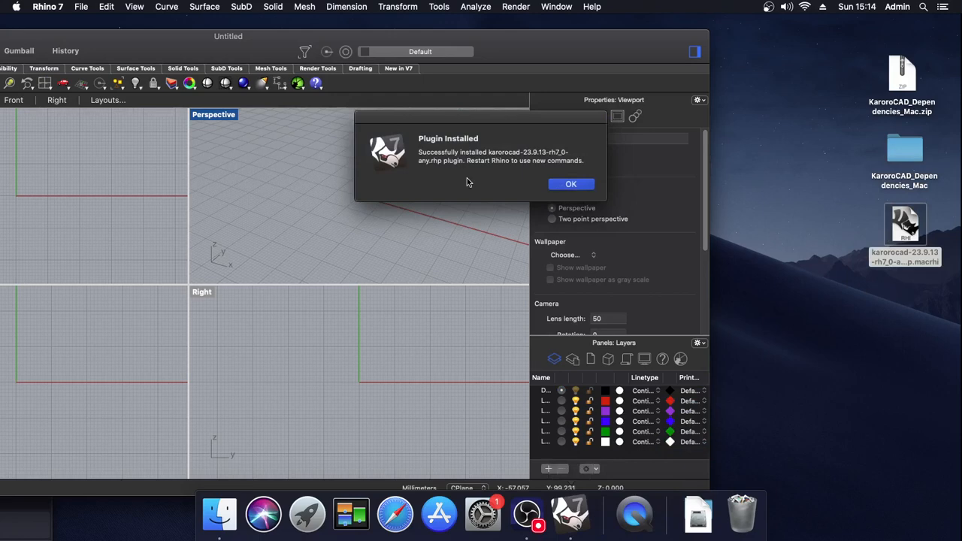
mouse_move(397, 167)
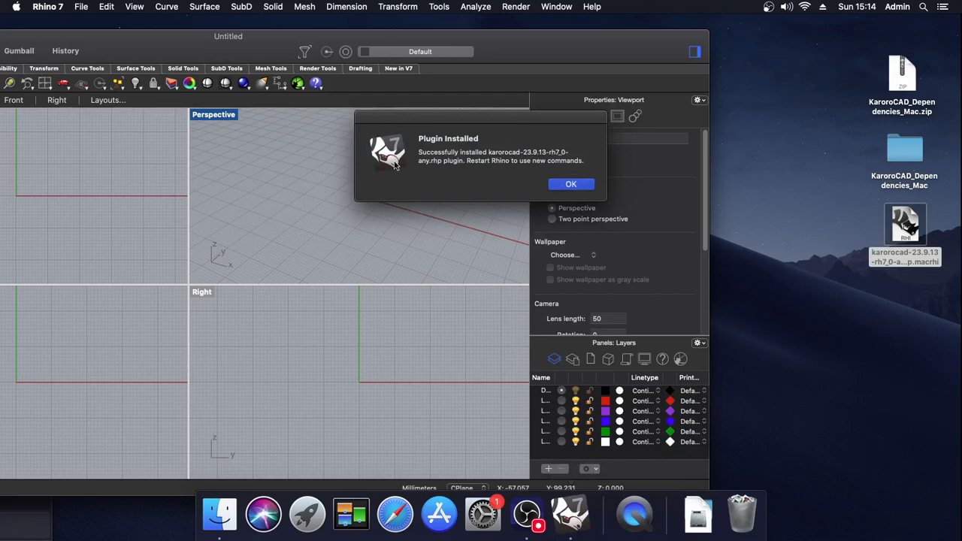
mouse_move(533, 208)
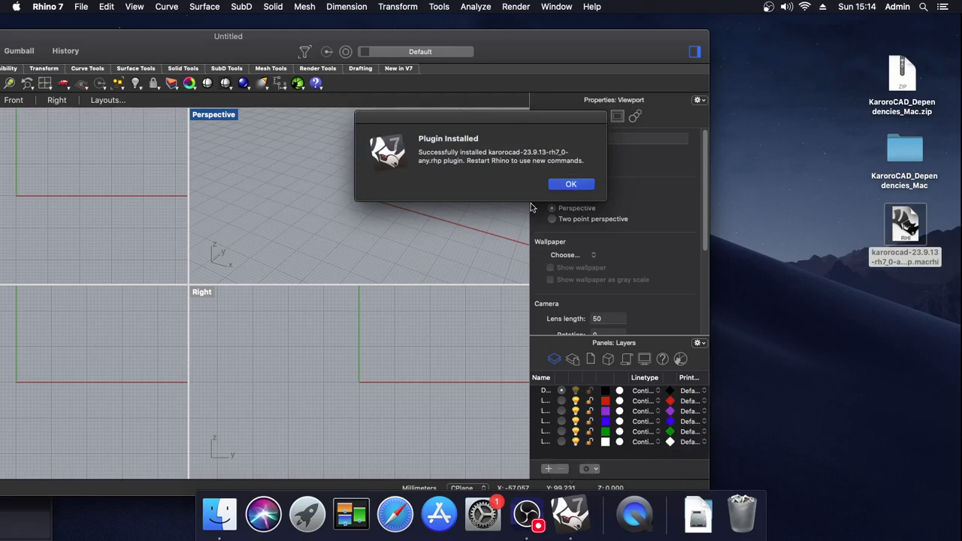
mouse_move(487, 160)
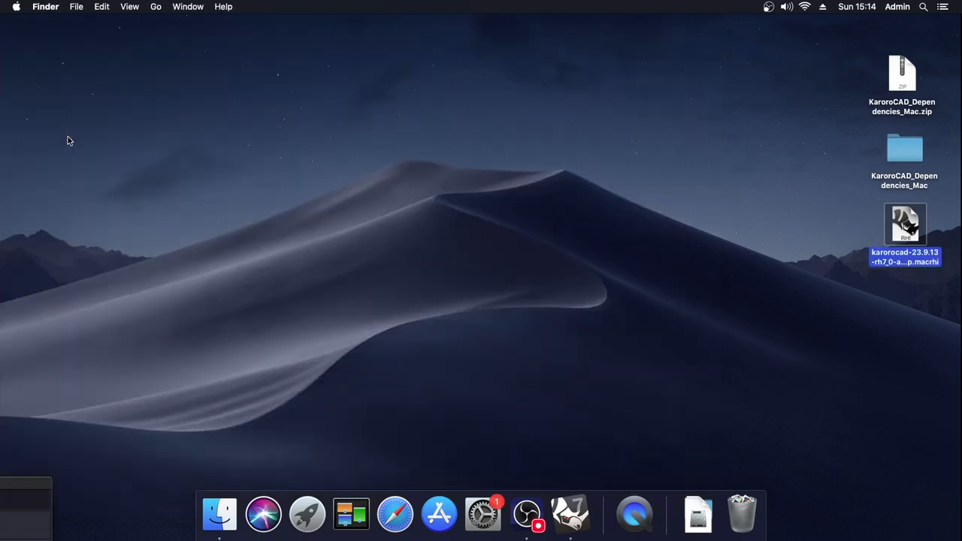
mouse_move(571, 513)
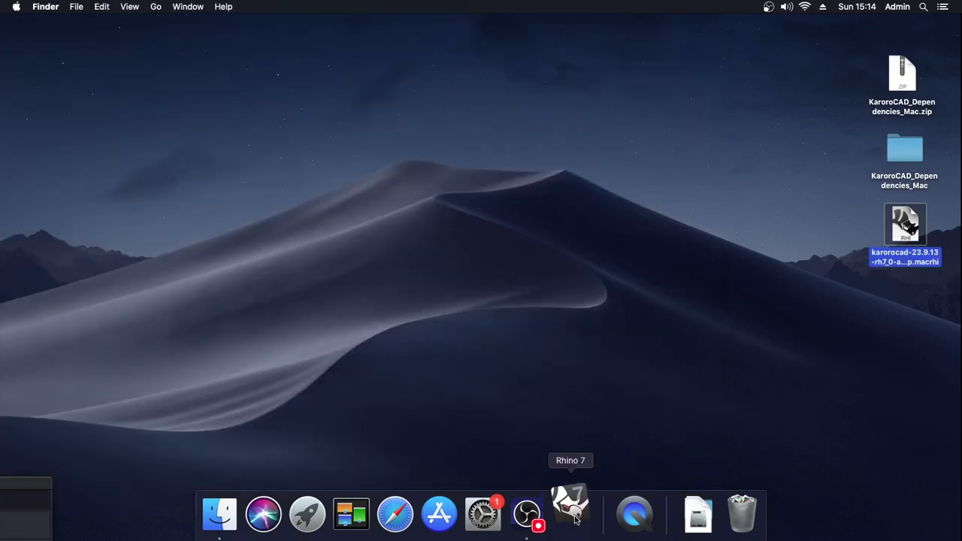
Relaunch Rhino 7 from the Dock and start a Small Objects - Millimeters model.
left_click(570, 514)
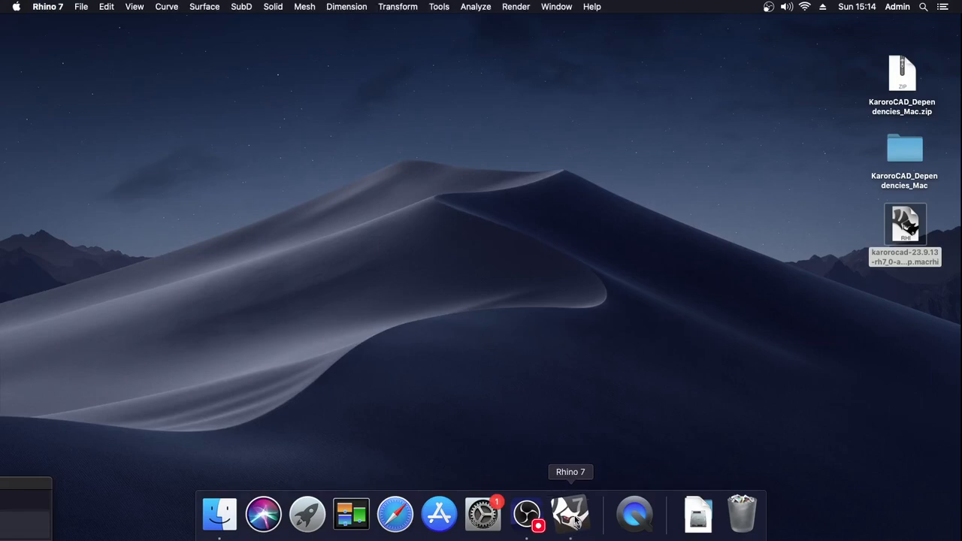
left_click(571, 514)
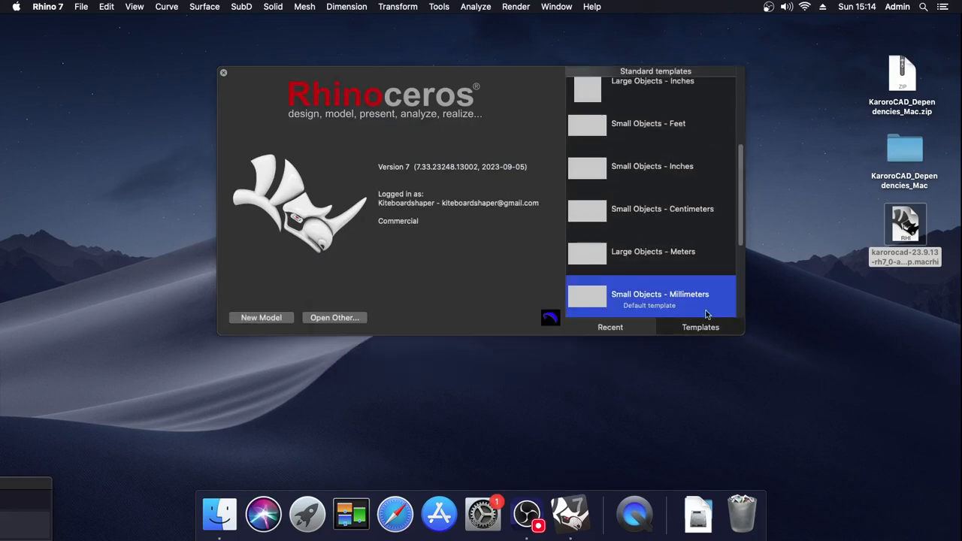
mouse_move(590, 300)
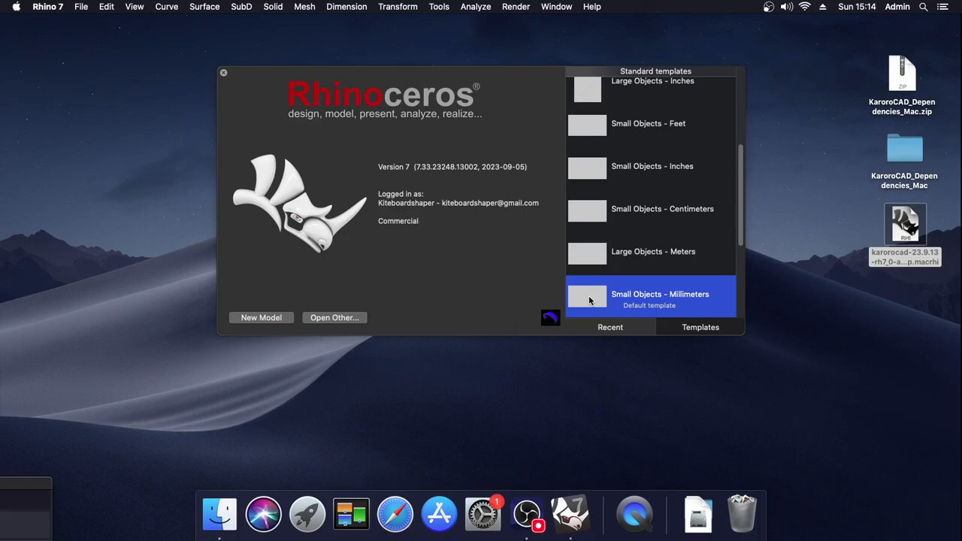
double_click(659, 294)
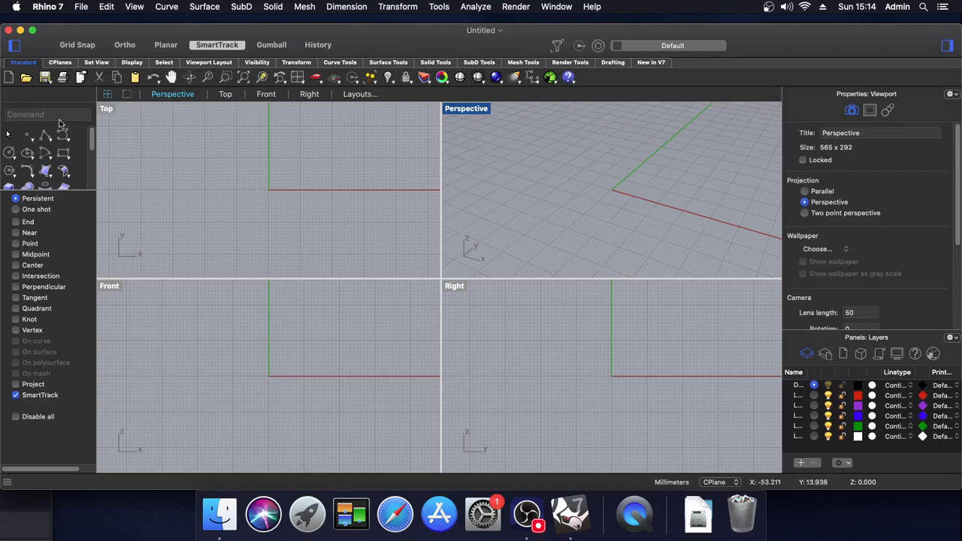
Enter KaroroWING at the command line and pick it from the autocomplete list.
left_click(45, 114)
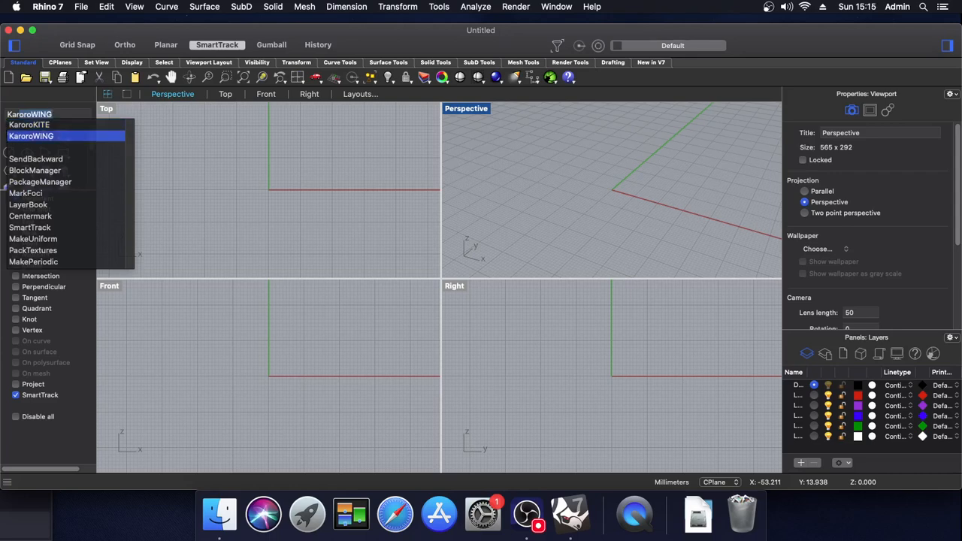
left_click(31, 136)
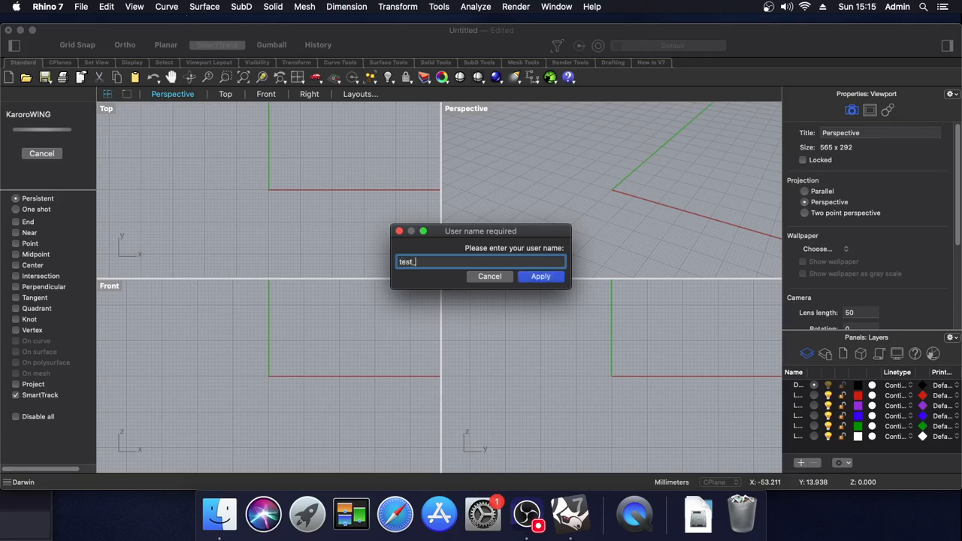
type("user")
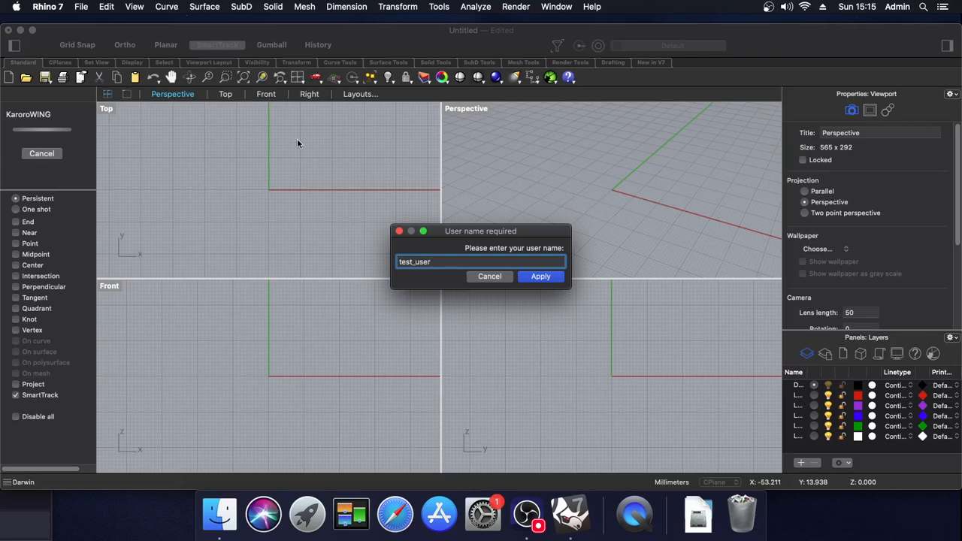
left_click(540, 276)
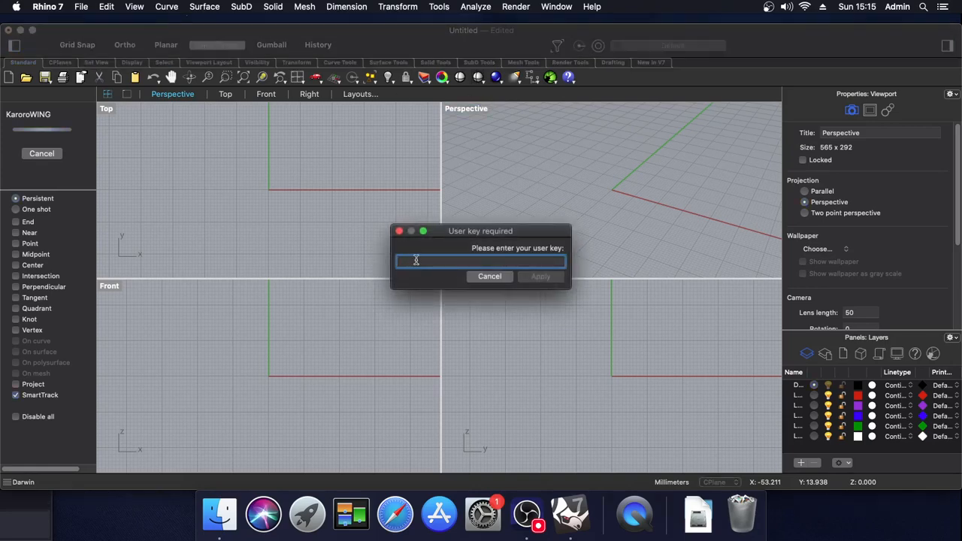
type("9999")
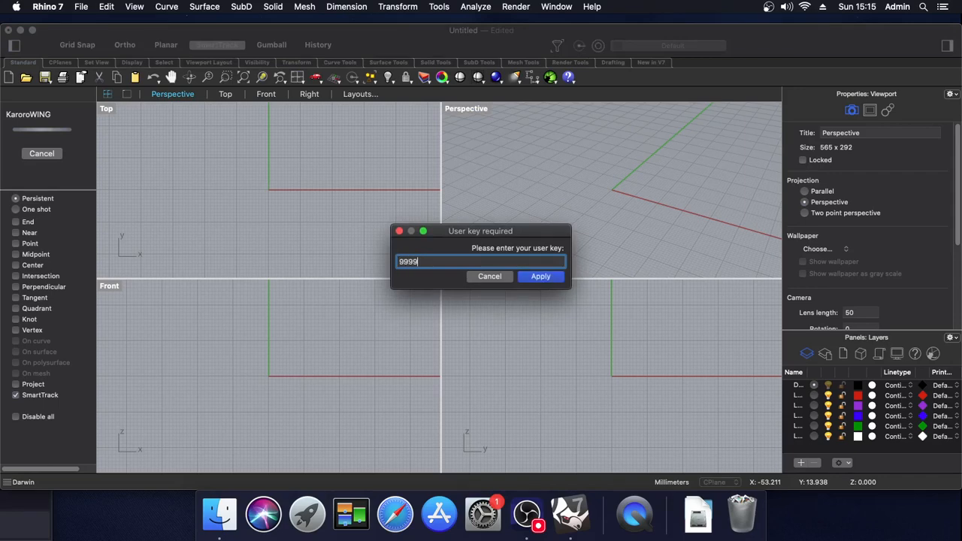
left_click(541, 276)
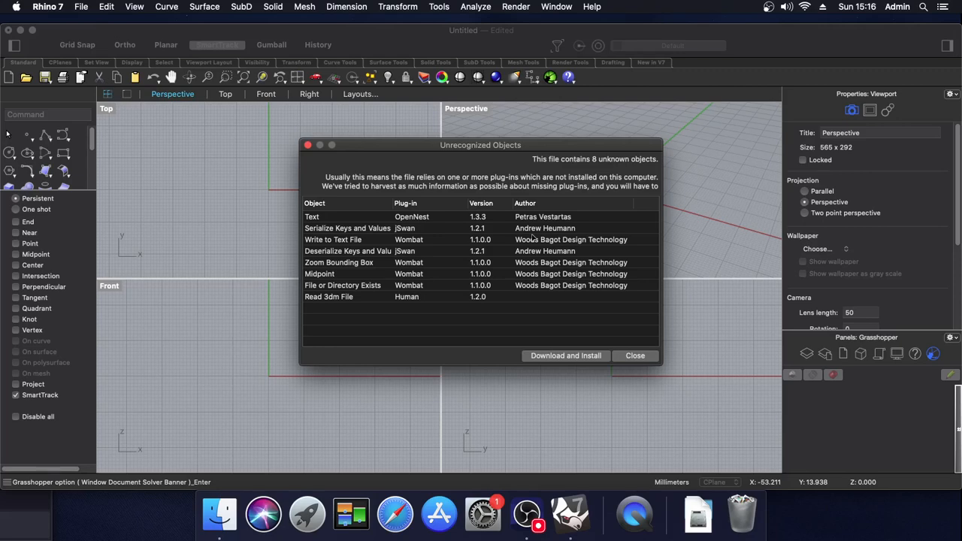
mouse_move(559, 365)
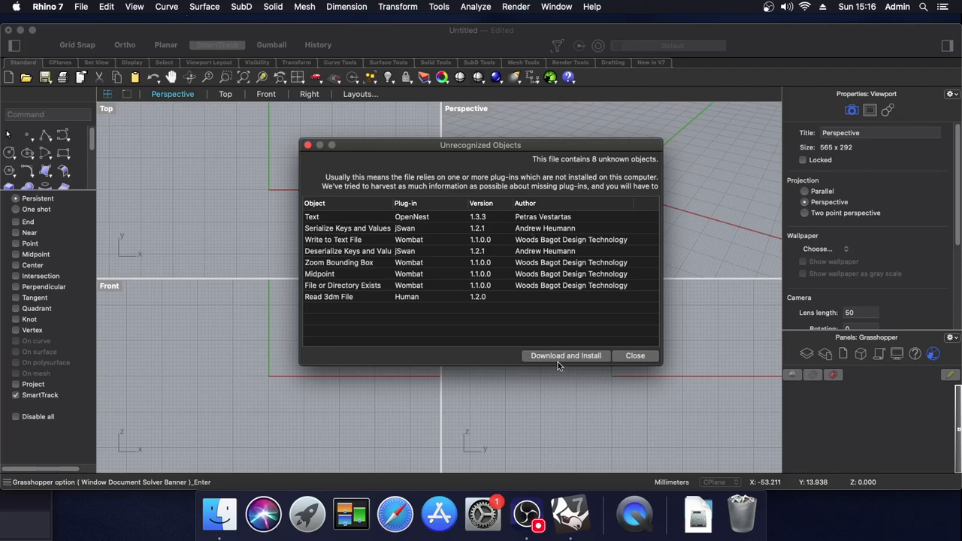
Try Download and Install for the eight missing plug-ins, then close the Unrecognized Objects dialog.
left_click(566, 355)
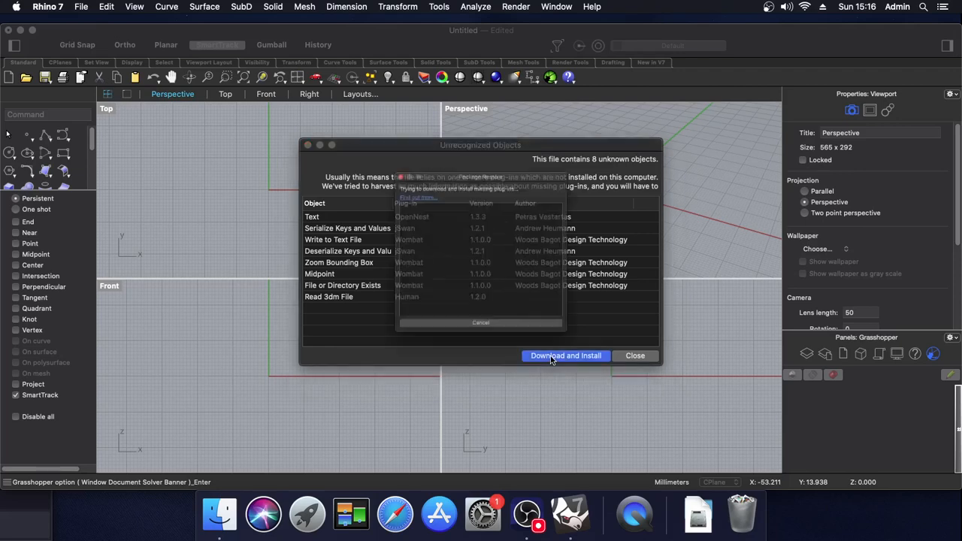
left_click(565, 355)
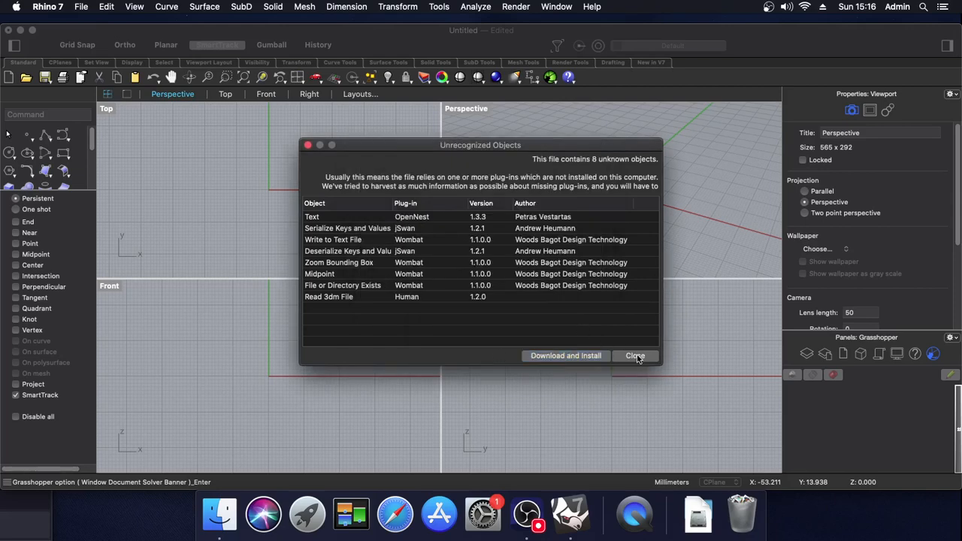
left_click(634, 355)
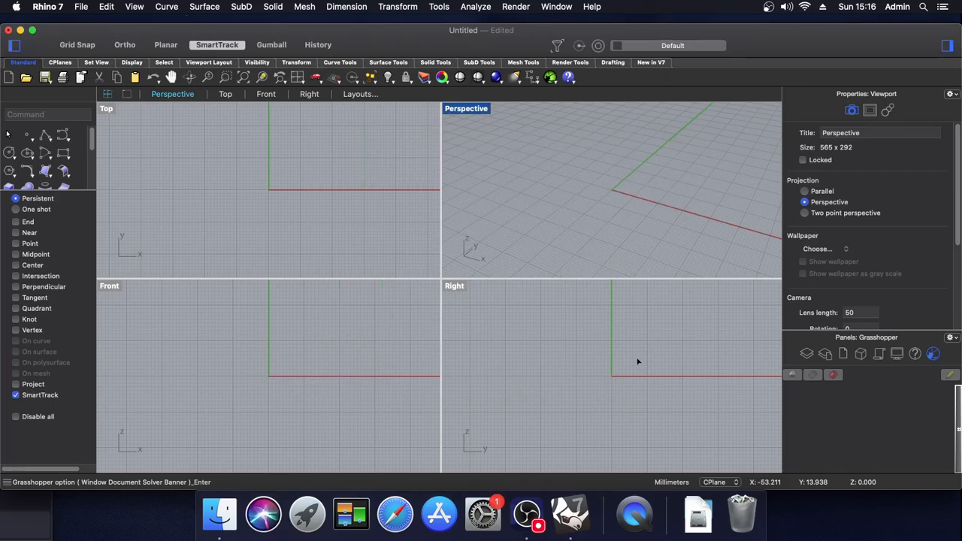
mouse_move(535, 338)
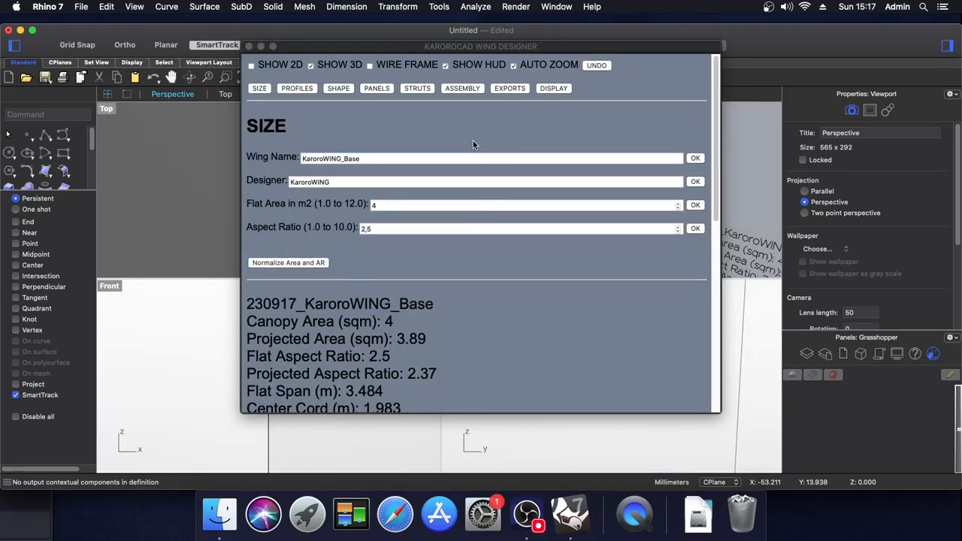
mouse_move(464, 79)
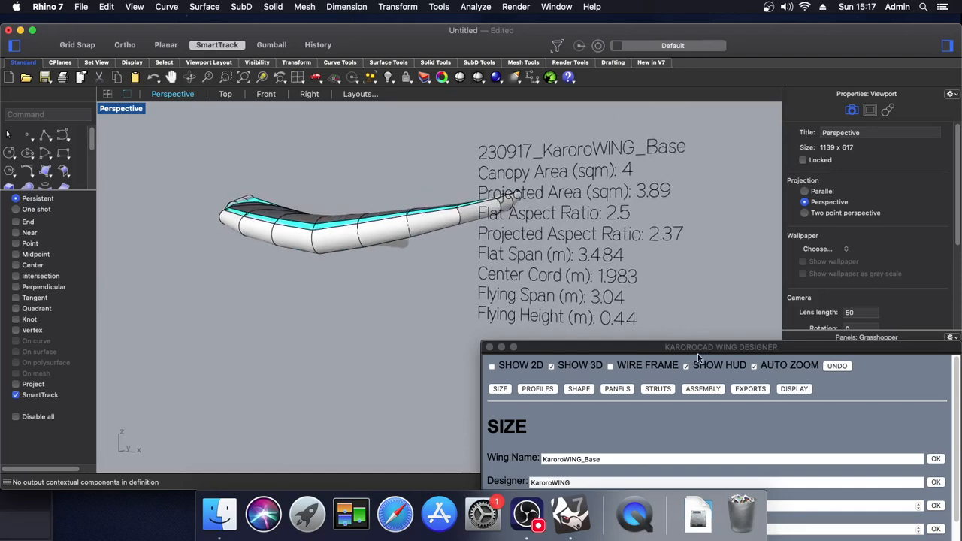
Move the Wing Designer window up and right beside the Perspective view's wing.
left_click_drag(720, 347, 617, 50)
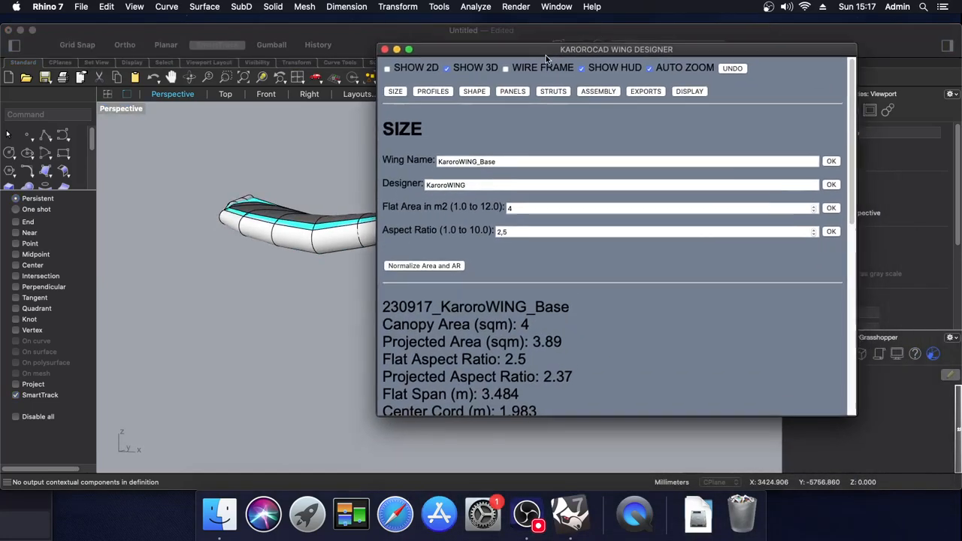
left_click_drag(617, 49, 648, 36)
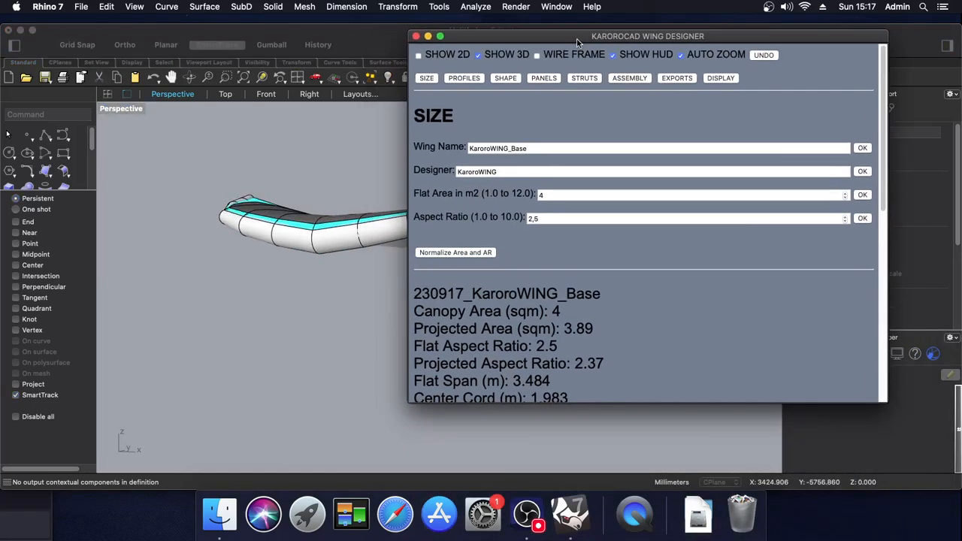